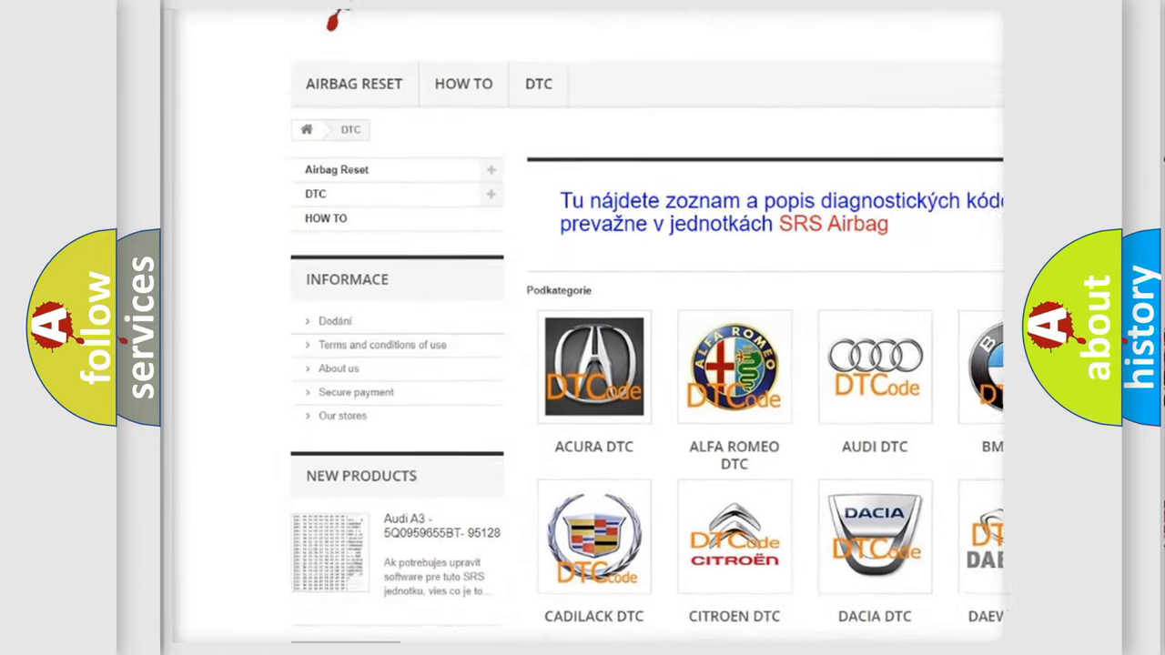
{"action": "scroll", "scroll_direction": "down", "scroll_amount": 3}
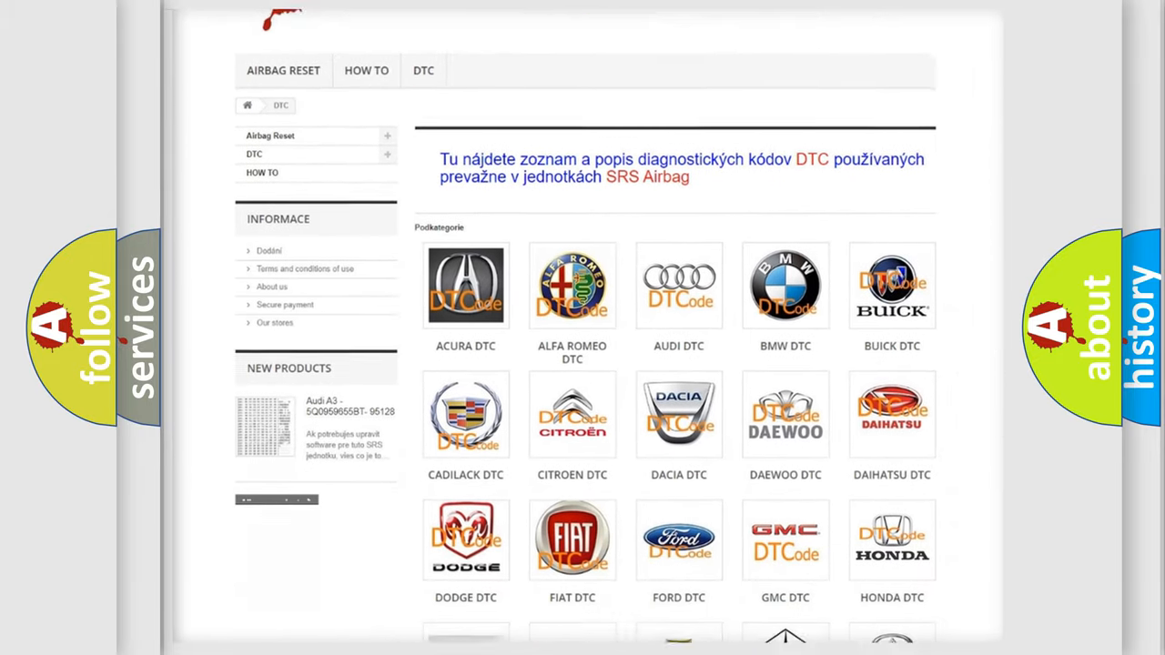
{"action": "scroll", "scroll_direction": "down", "scroll_amount": 3}
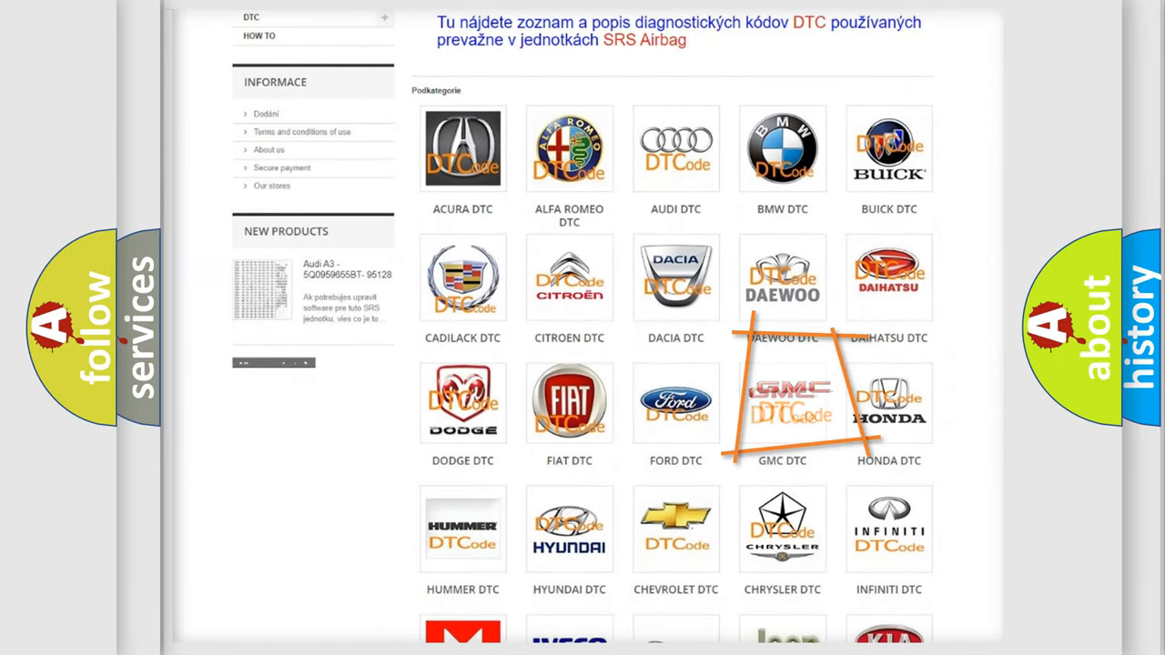